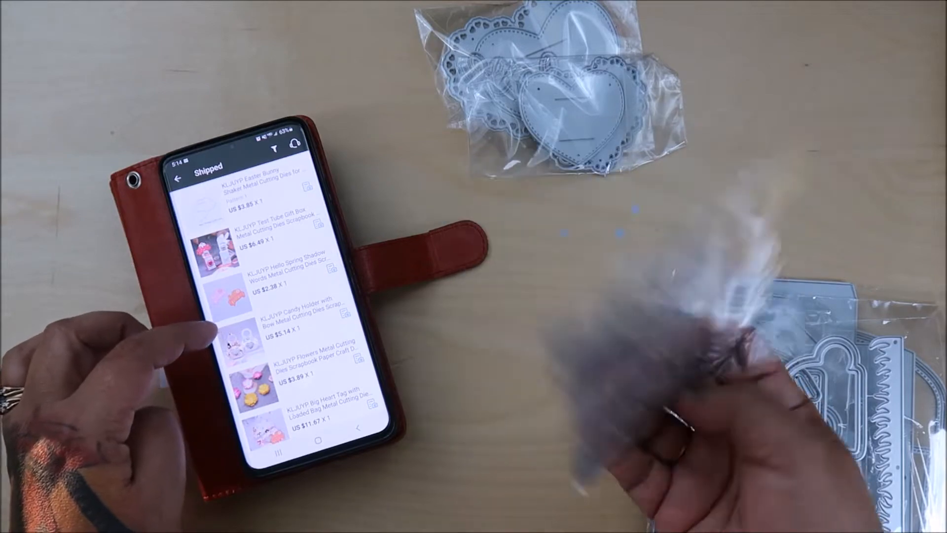
pyautogui.scroll(-3)
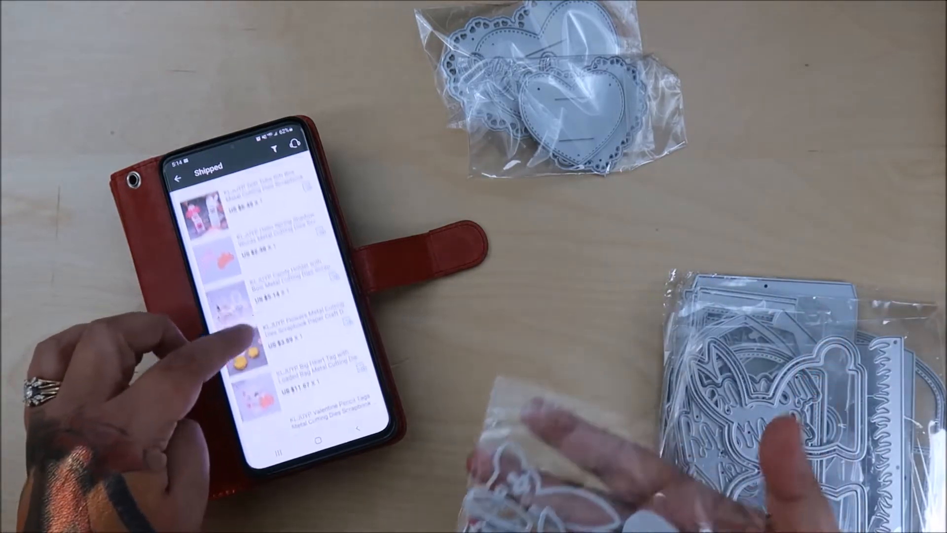
pyautogui.scroll(-3)
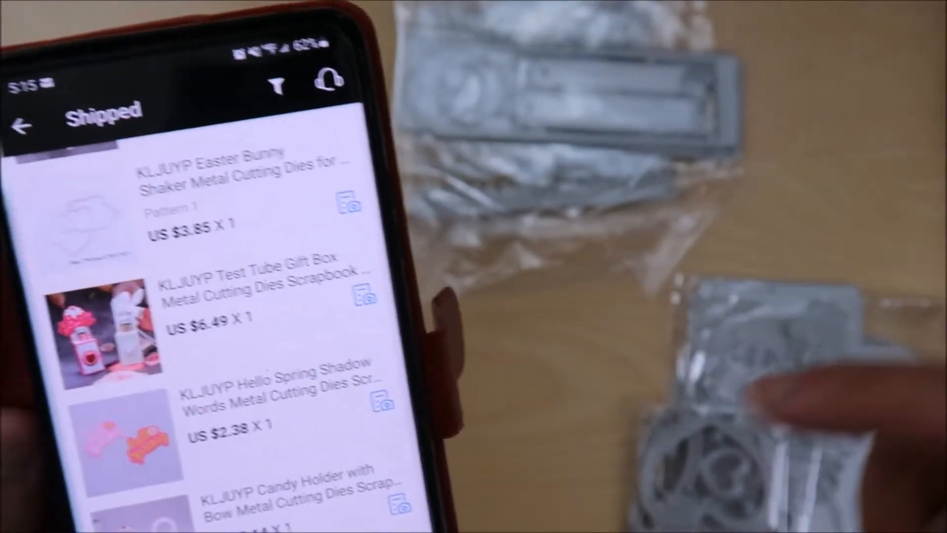
pyautogui.scroll(-3)
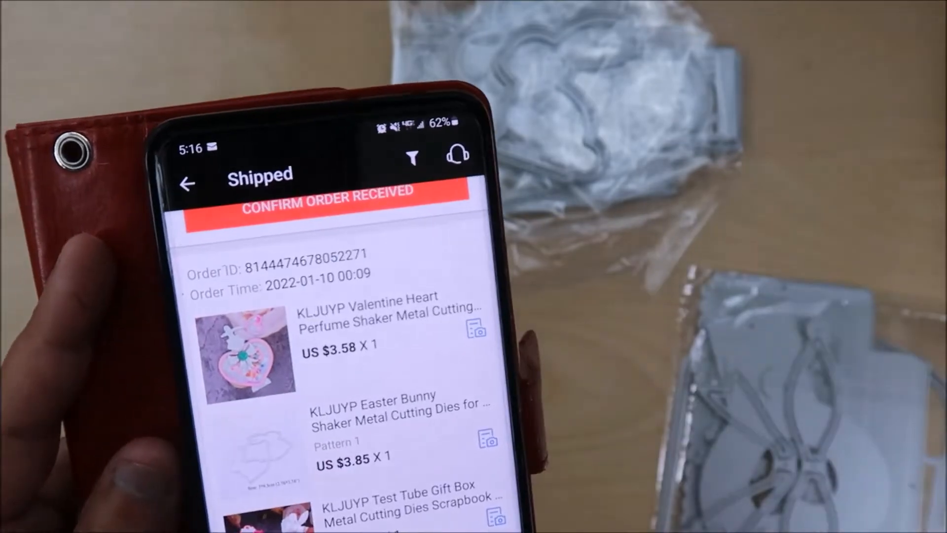
pyautogui.scroll(-3)
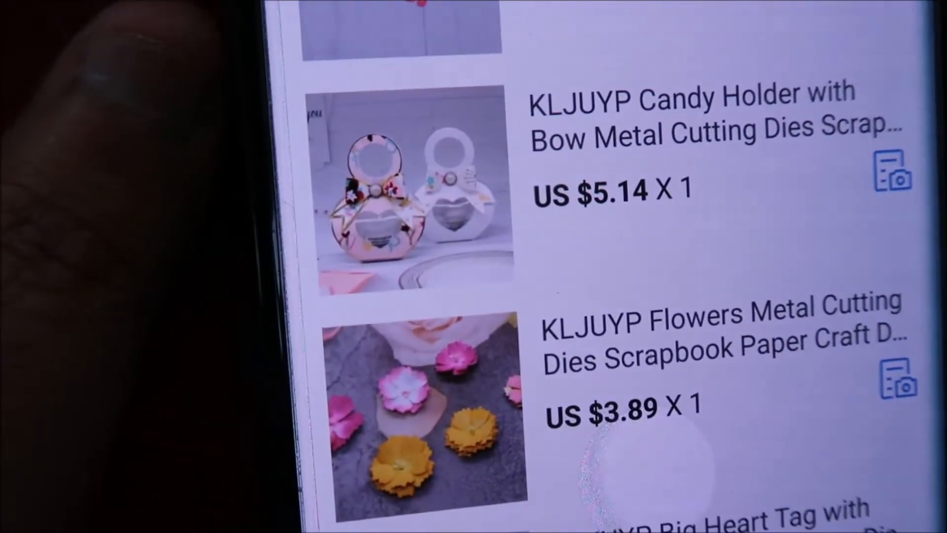
pyautogui.scroll(-3)
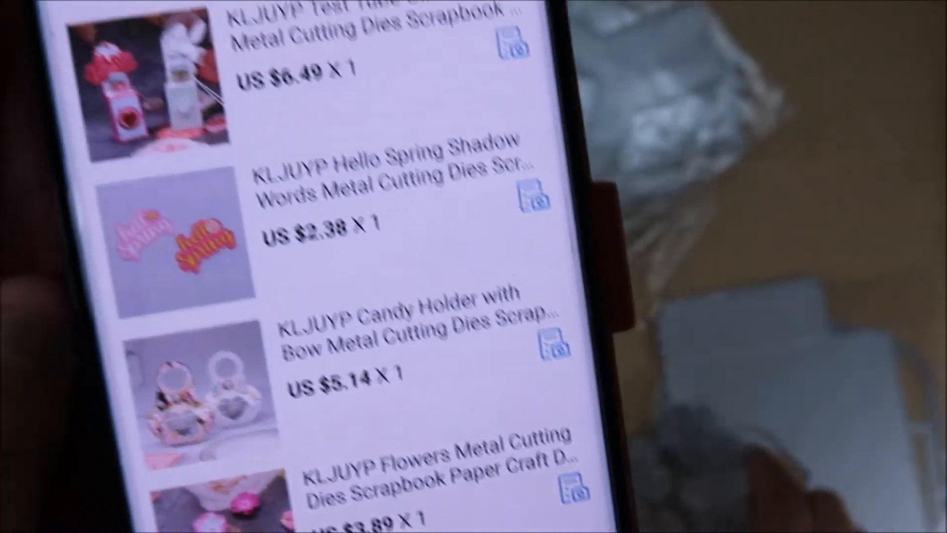
pyautogui.scroll(-3)
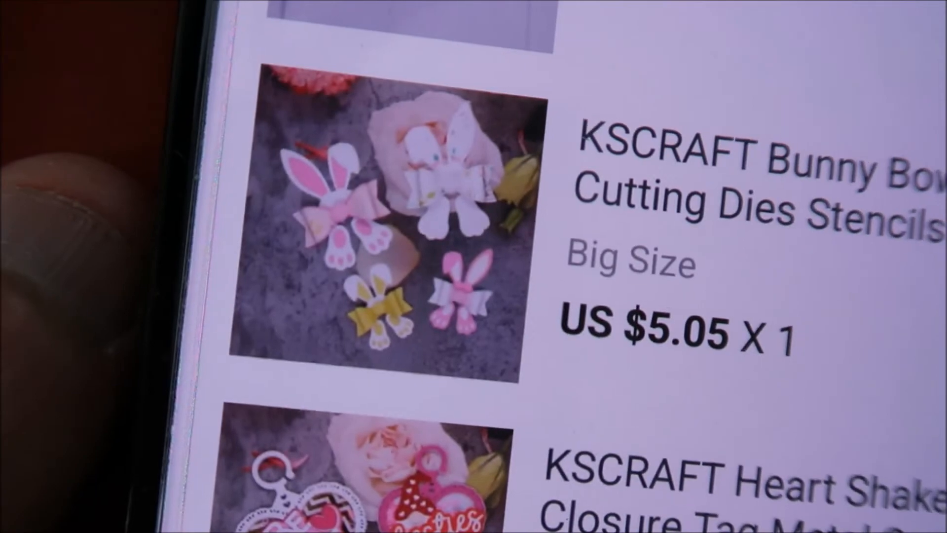
pyautogui.scroll(-3)
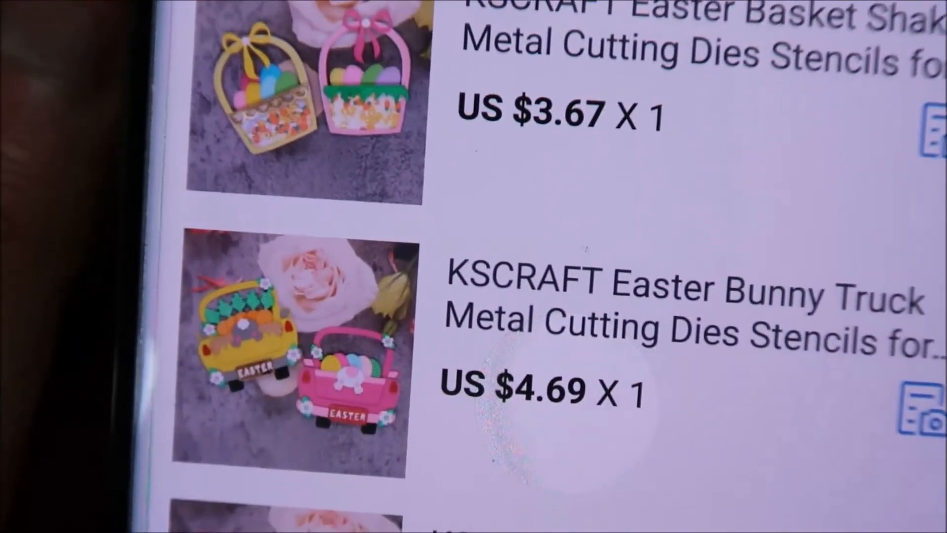
pyautogui.scroll(-3)
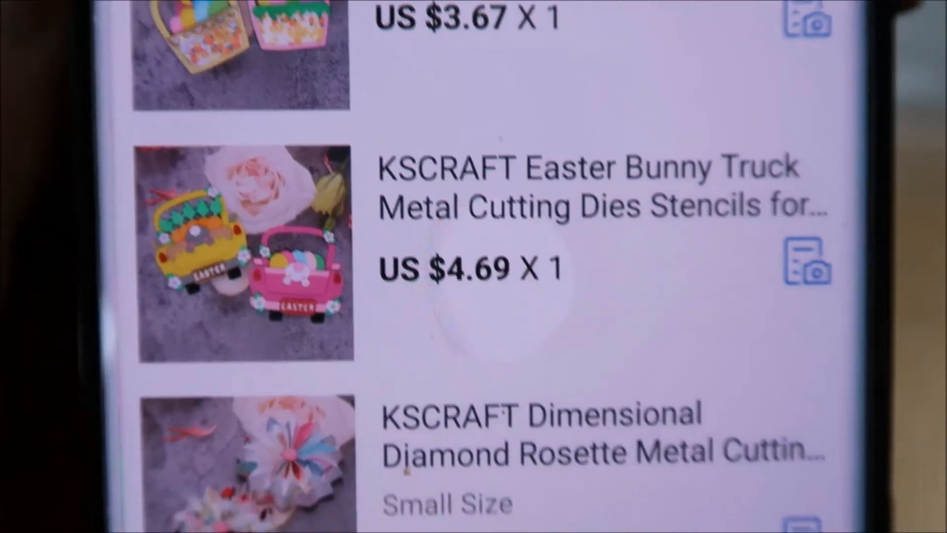
pyautogui.scroll(-3)
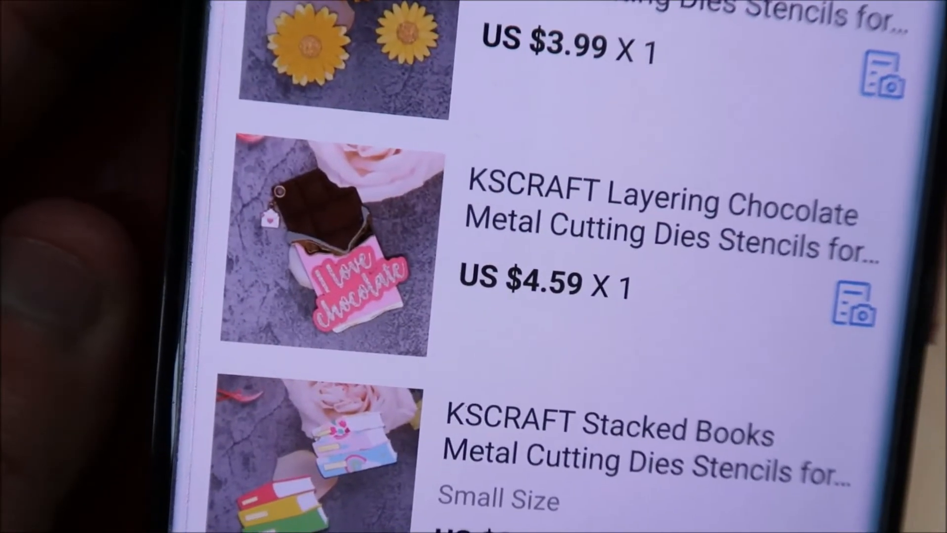
pyautogui.scroll(-3)
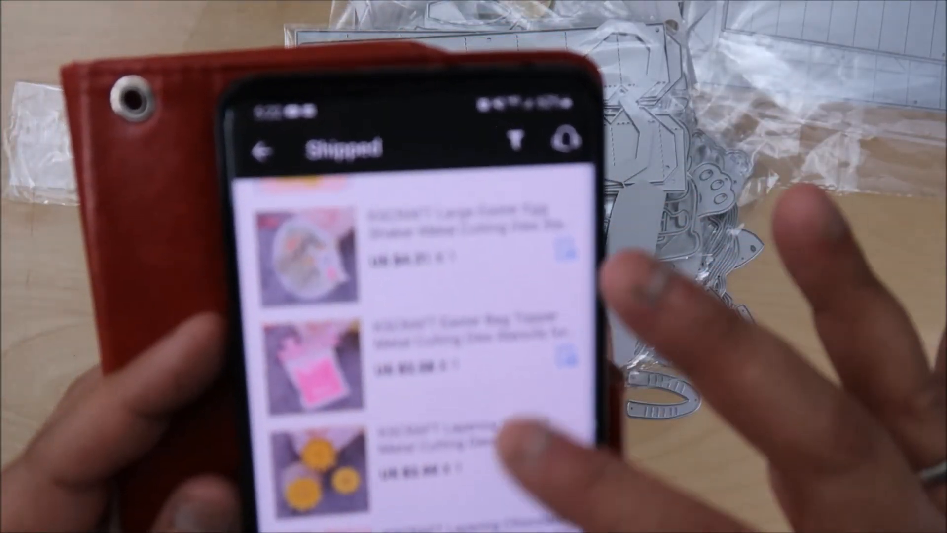
pyautogui.scroll(-3)
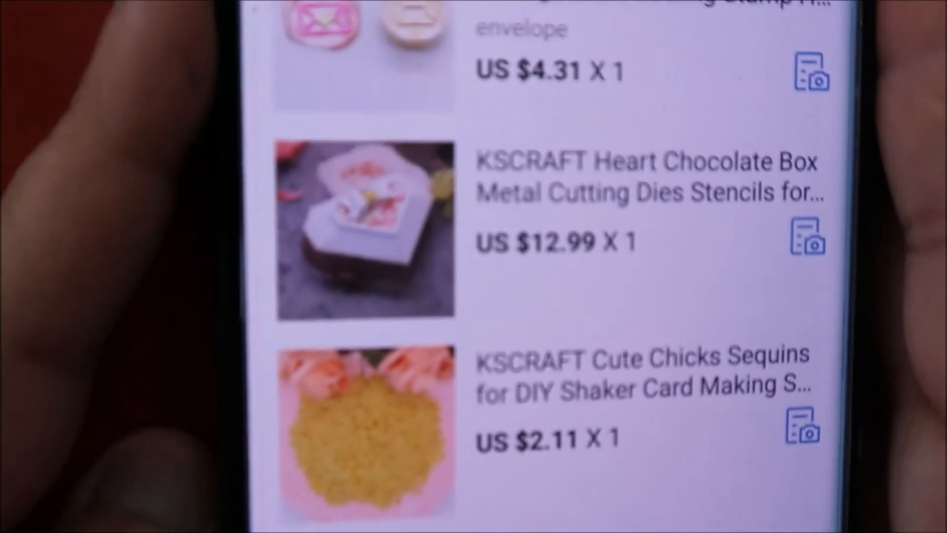
pyautogui.scroll(-3)
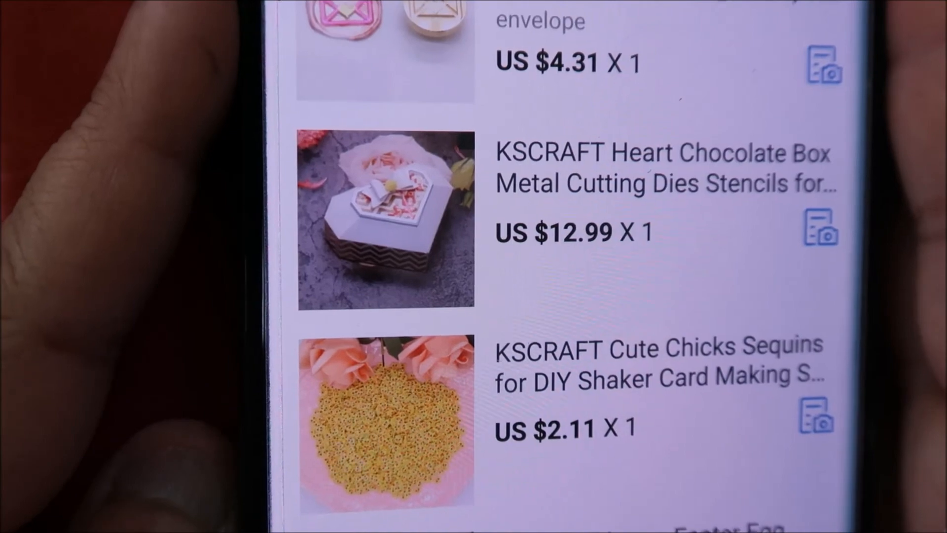